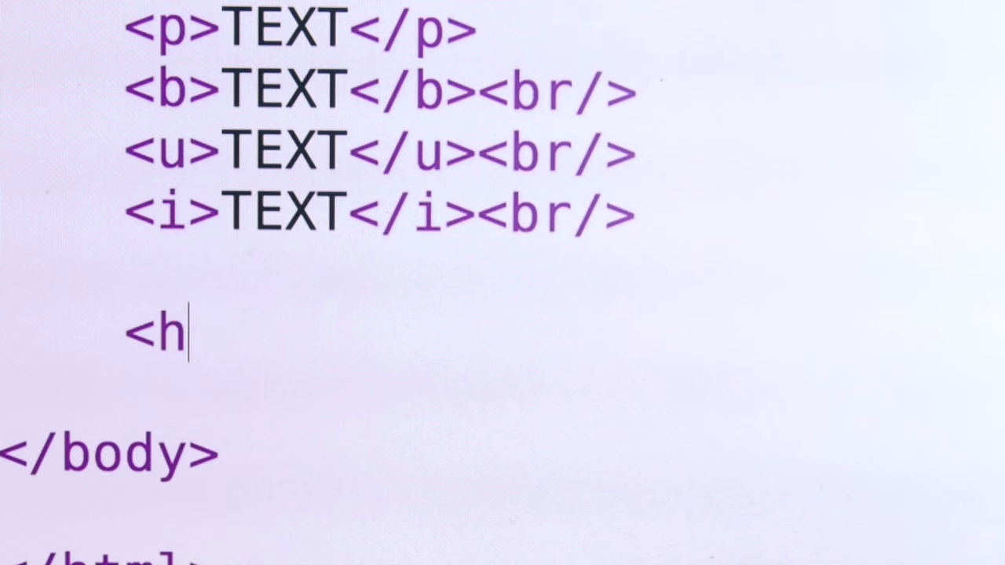
text(1>)
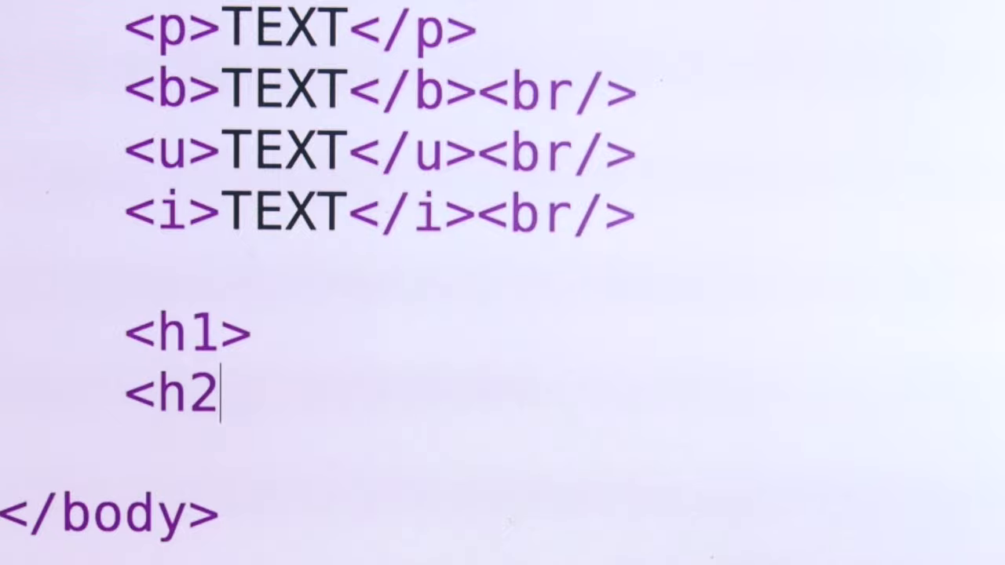